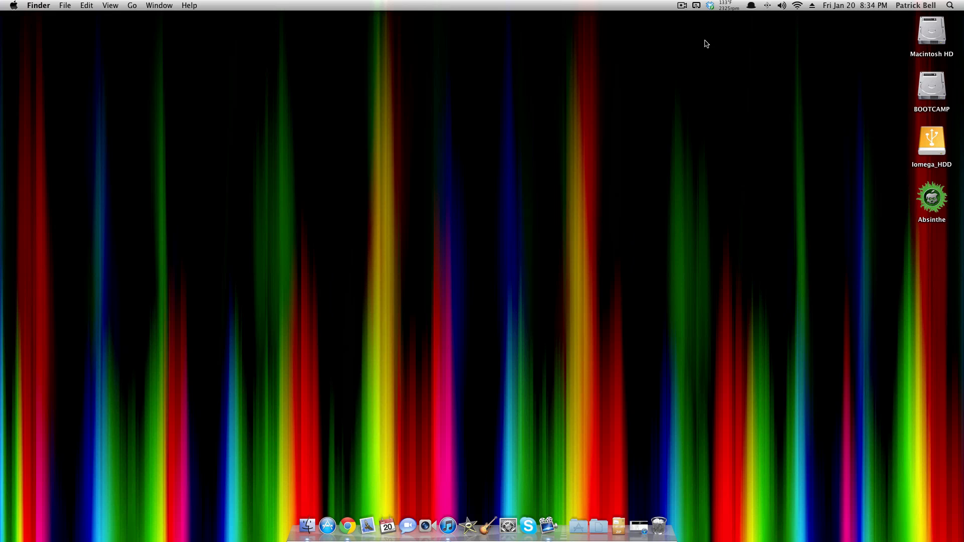
{"action": "mouse_move", "coordinate": [736, 318]}
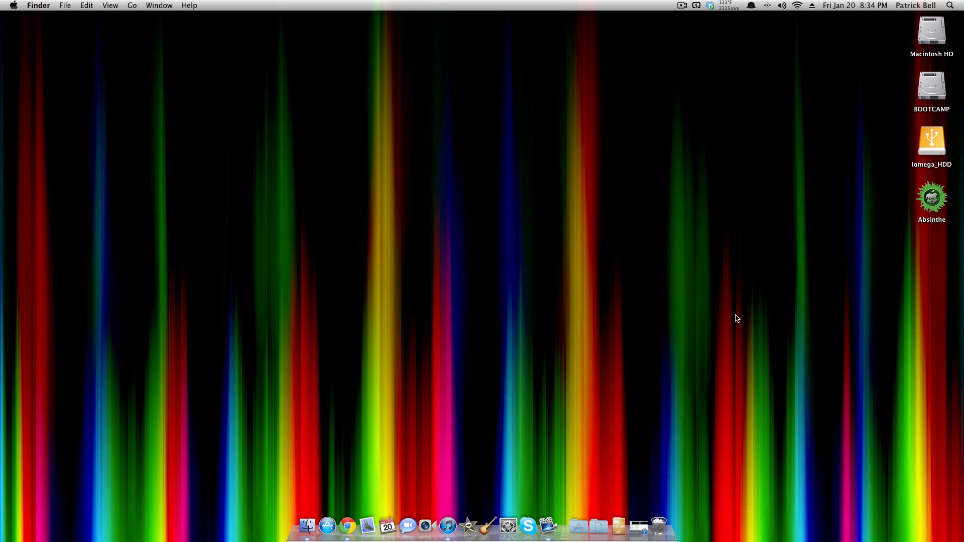
Step: Back up the iPad 2 from its iTunes device menu so the last backup reads Today 8:34 PM
{"action": "left_click", "coordinate": [447, 526]}
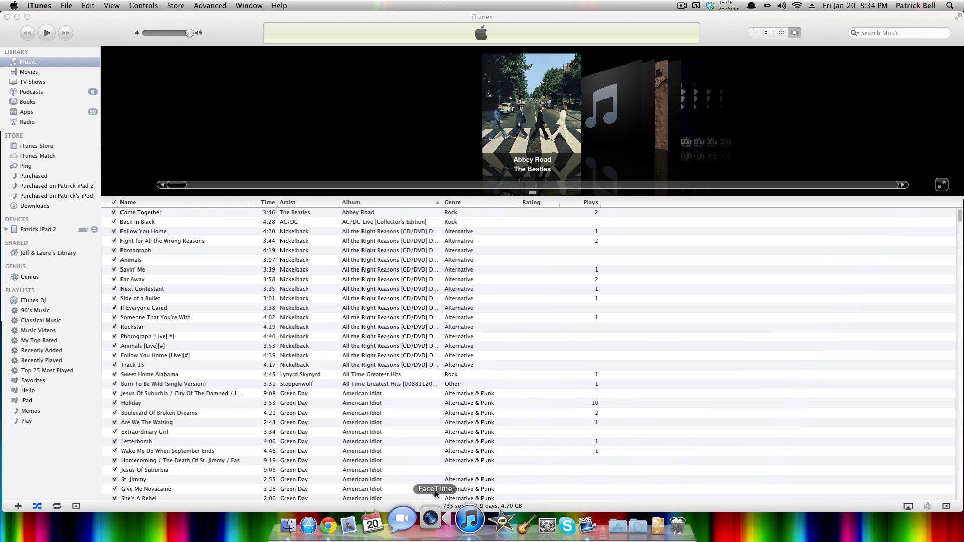
{"action": "left_click", "coordinate": [37, 229]}
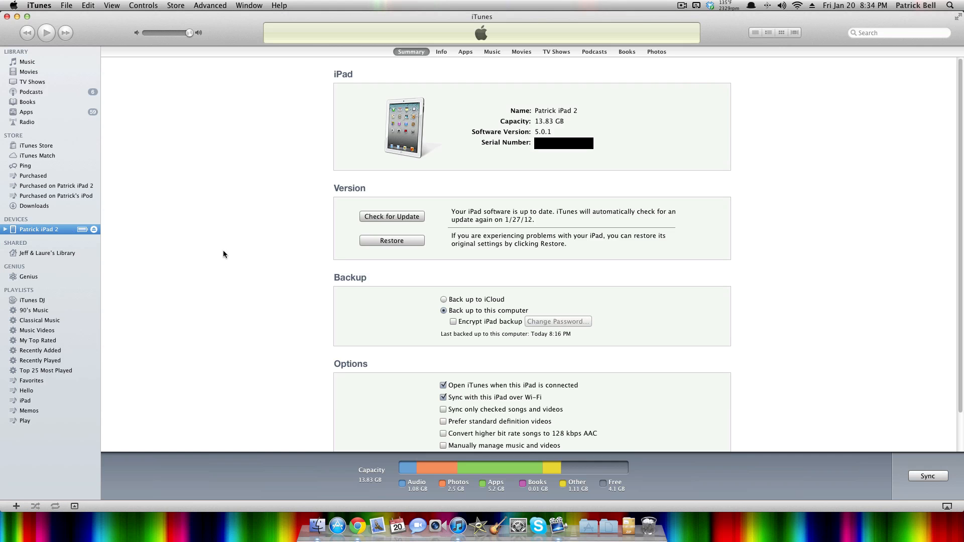
{"action": "right_click", "coordinate": [35, 228]}
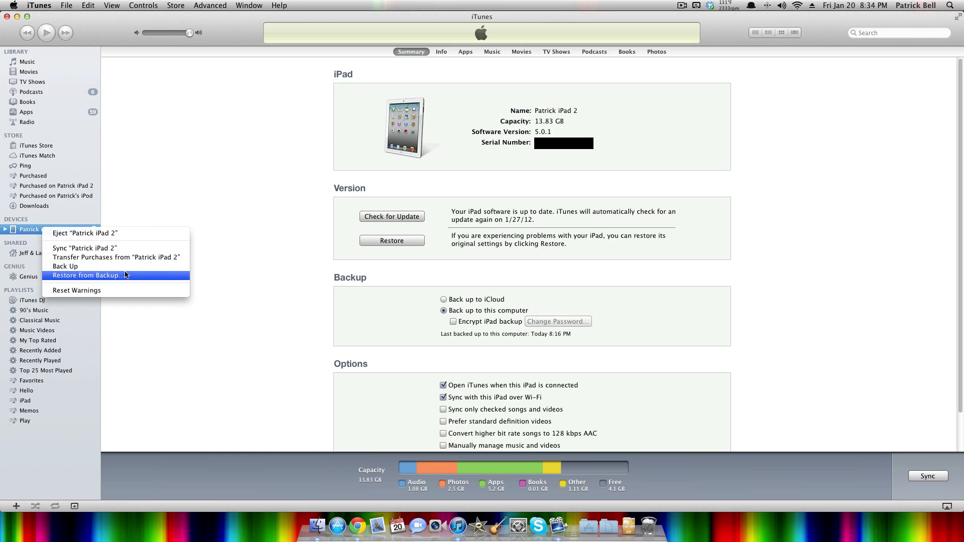
{"action": "left_click", "coordinate": [65, 266]}
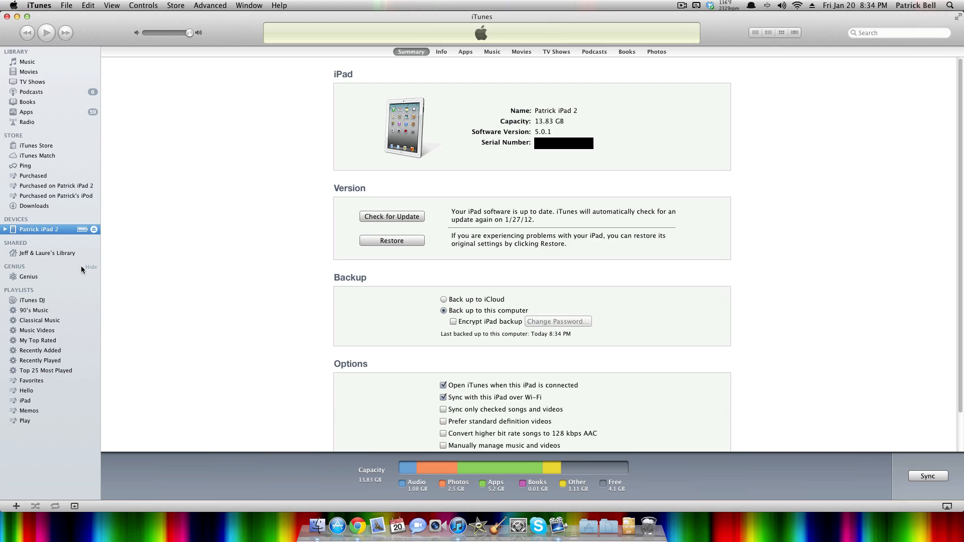
{"action": "right_click", "coordinate": [38, 229]}
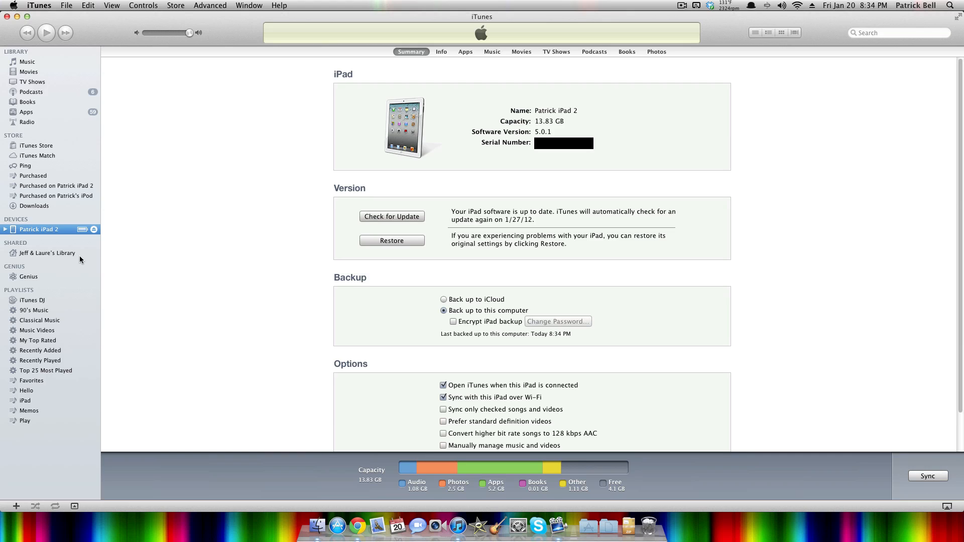
{"action": "mouse_move", "coordinate": [92, 122]}
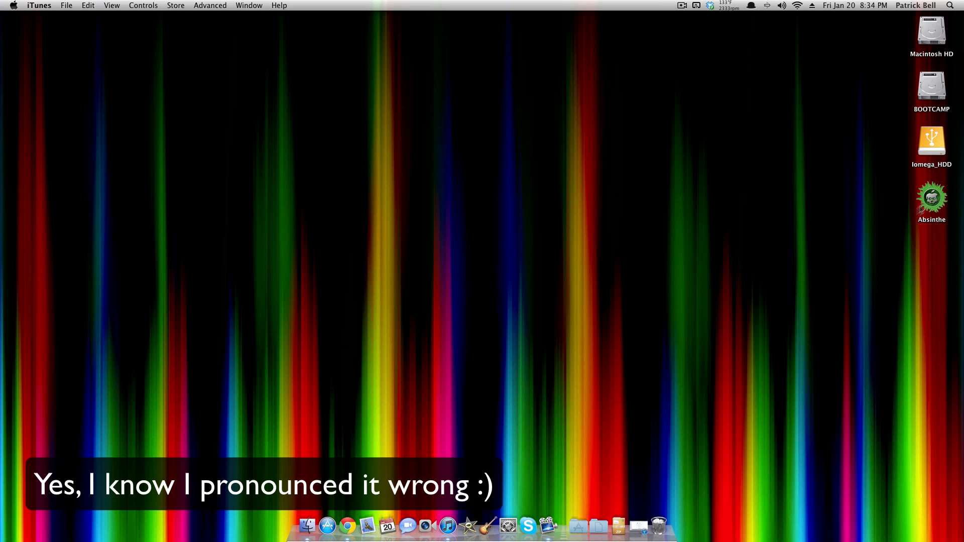
Step: Move the Absinthe app from the desktop's right edge to the centre and select it
{"action": "left_click_drag", "start_coordinate": [930, 198], "coordinate": [509, 307]}
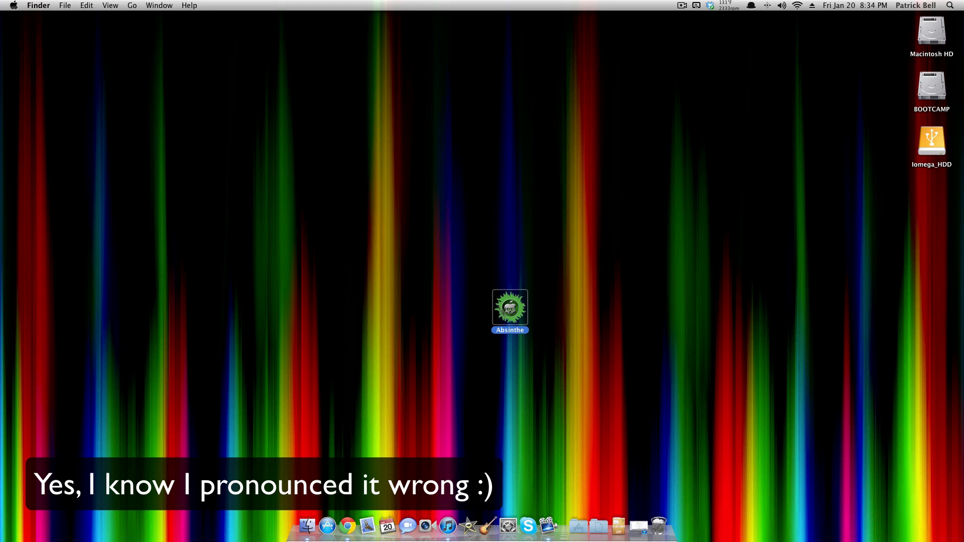
{"action": "left_click", "coordinate": [464, 357]}
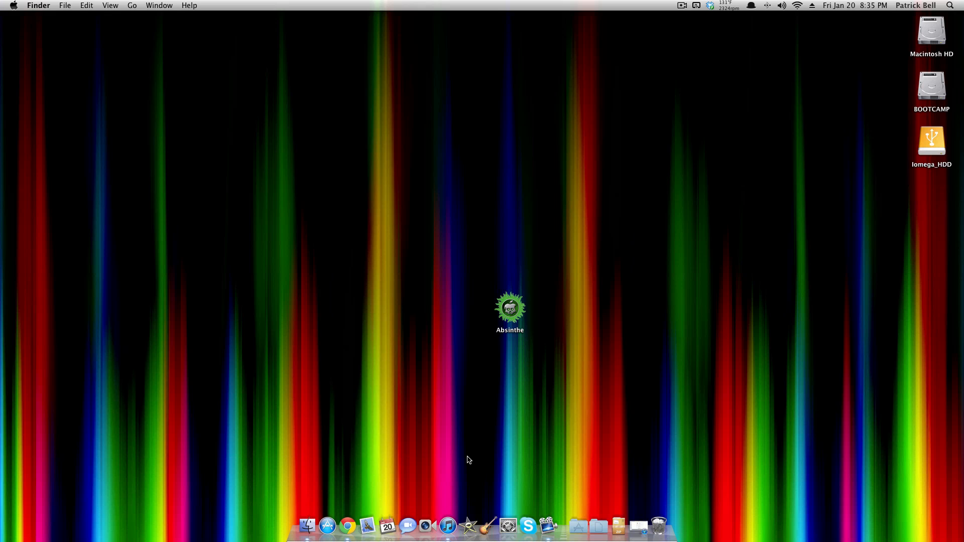
{"action": "left_click", "coordinate": [510, 310]}
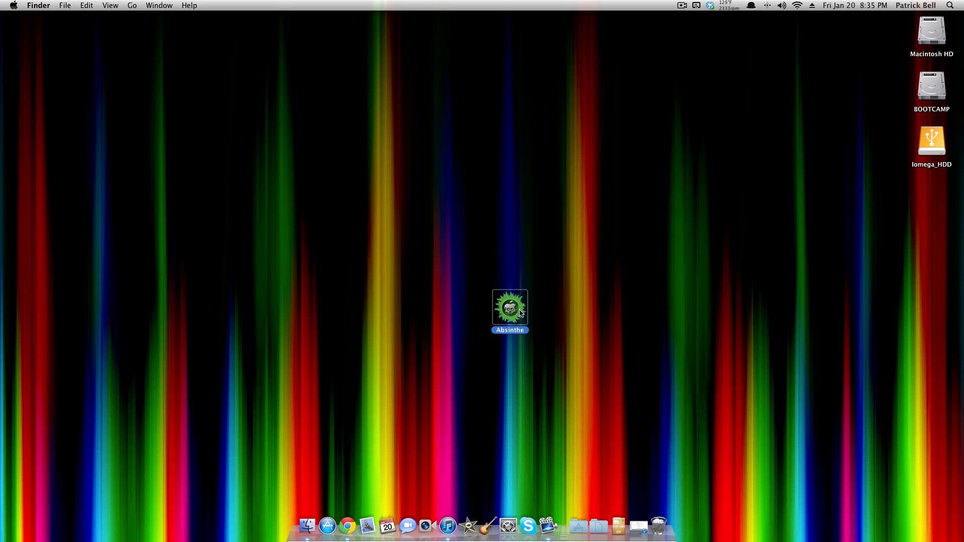
Step: Launch Absinthe, move its window aside, and start jailbreaking the iPad 2 on iOS 5.0.1
{"action": "double_click", "coordinate": [510, 308]}
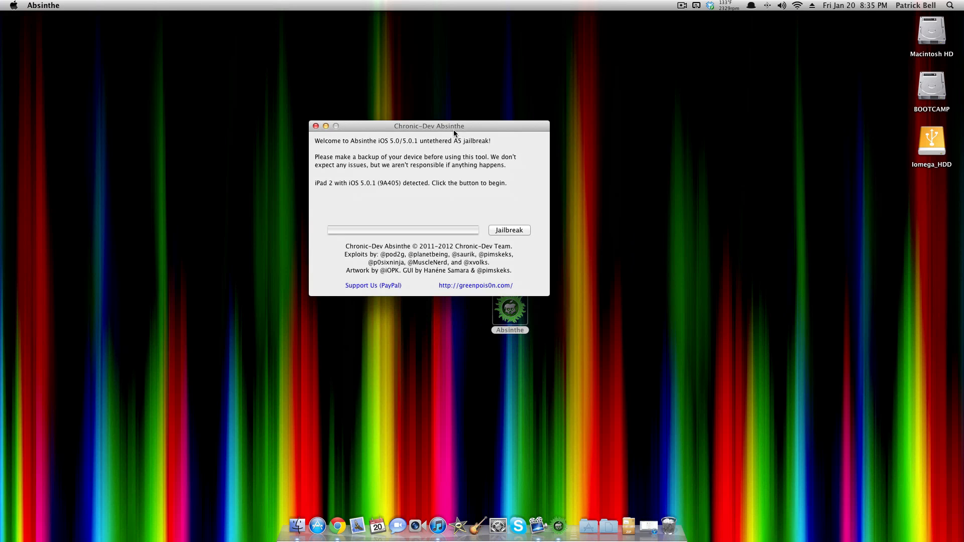
{"action": "left_click_drag", "start_coordinate": [428, 126], "coordinate": [364, 163]}
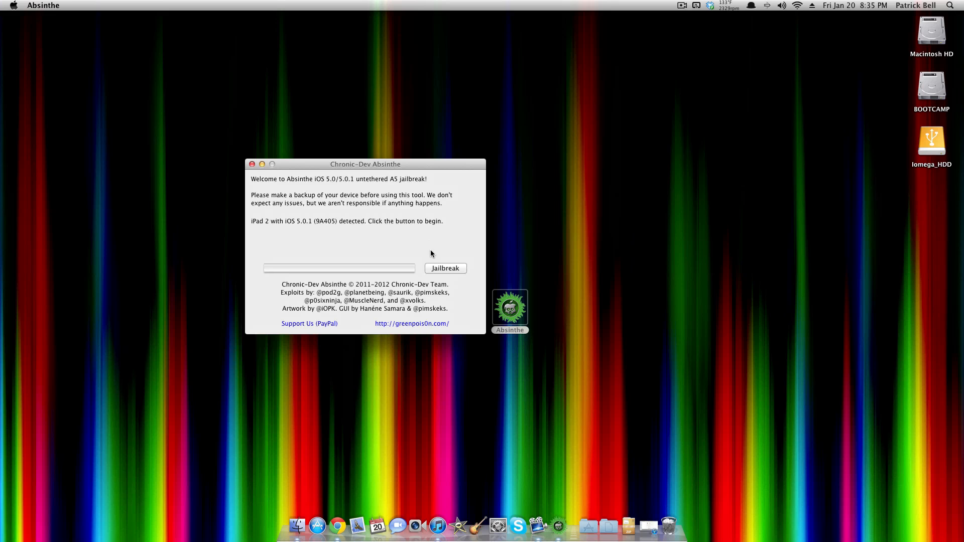
{"action": "left_click", "coordinate": [445, 268]}
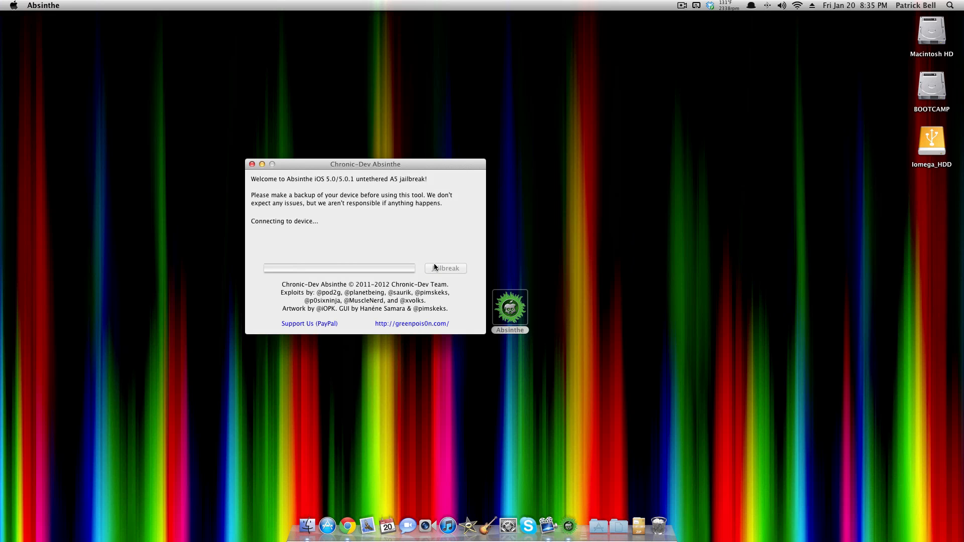
{"action": "left_click", "coordinate": [445, 268]}
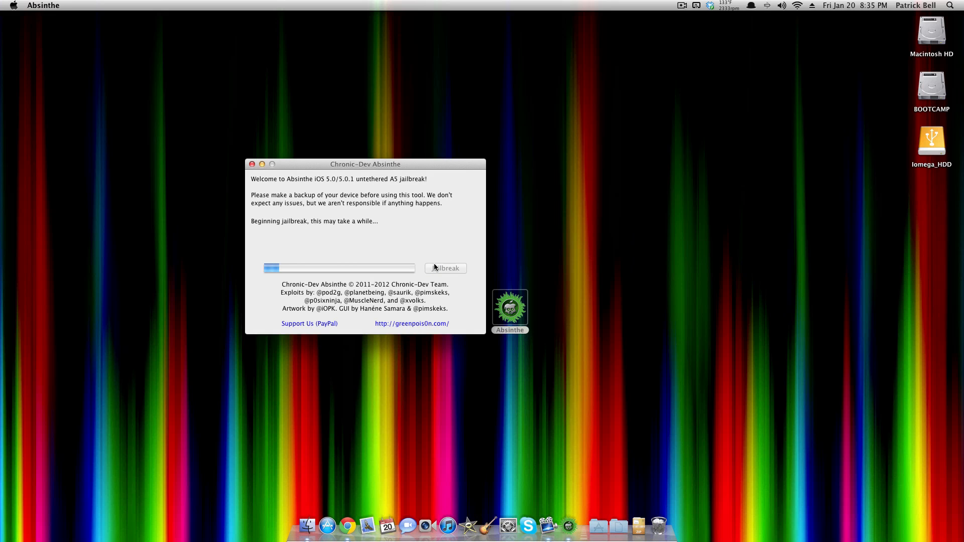